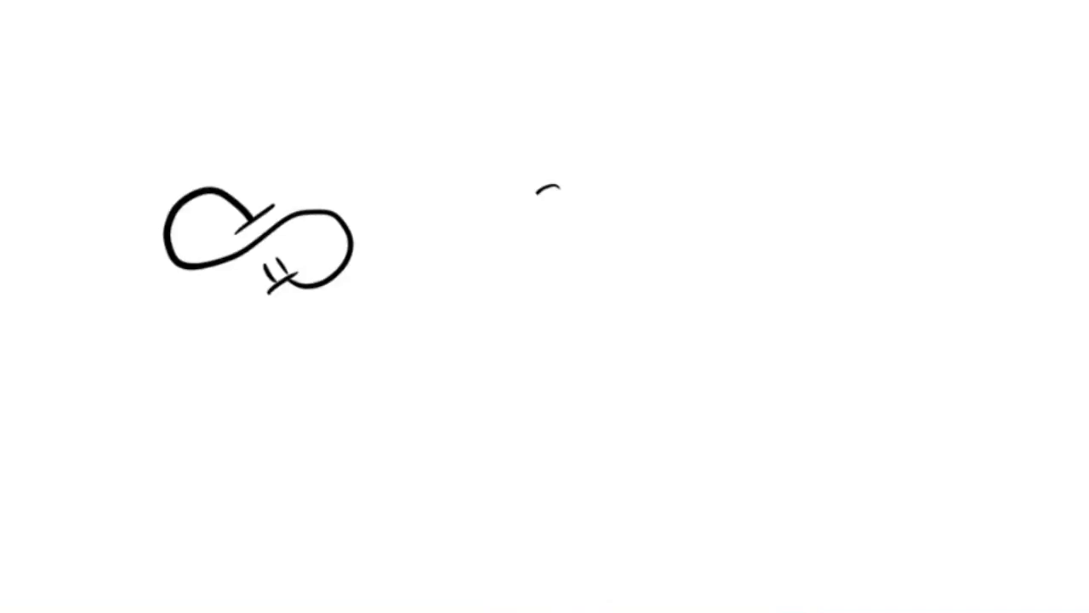
# Draw a top hat, round head and diagonal body line right of the infinity loop
pyautogui.moveTo(548, 187); pyautogui.dragTo(638, 332)
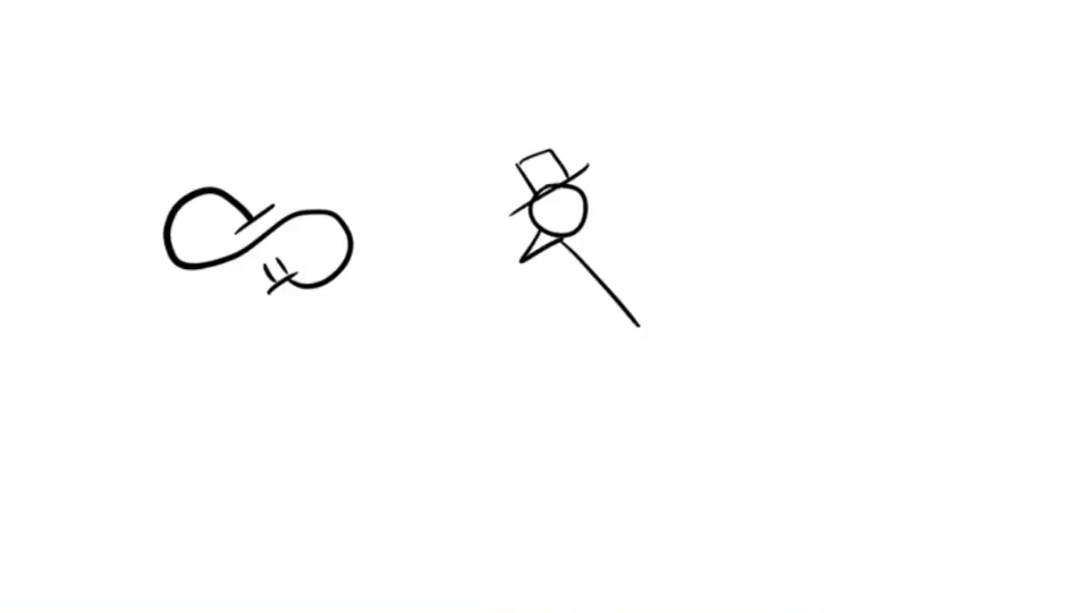